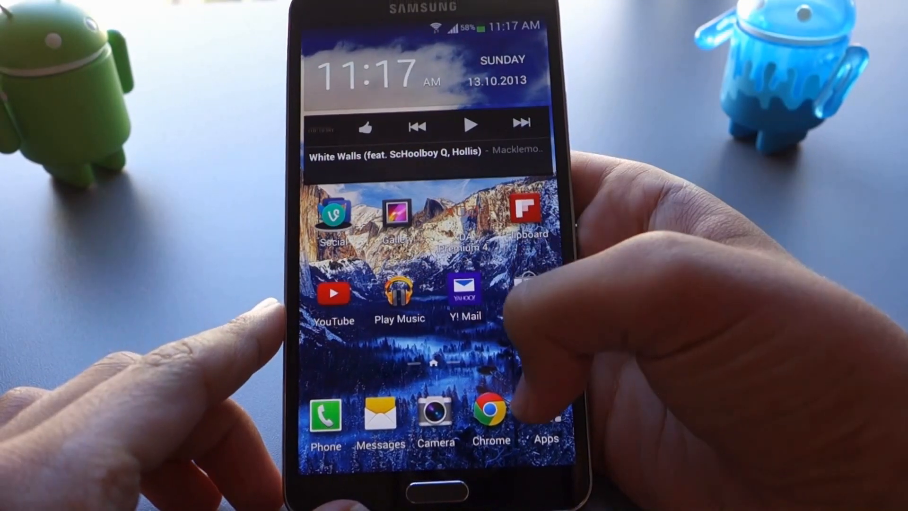
Go to the ROM Manager listing in Google Play Store.
left_click(545, 417)
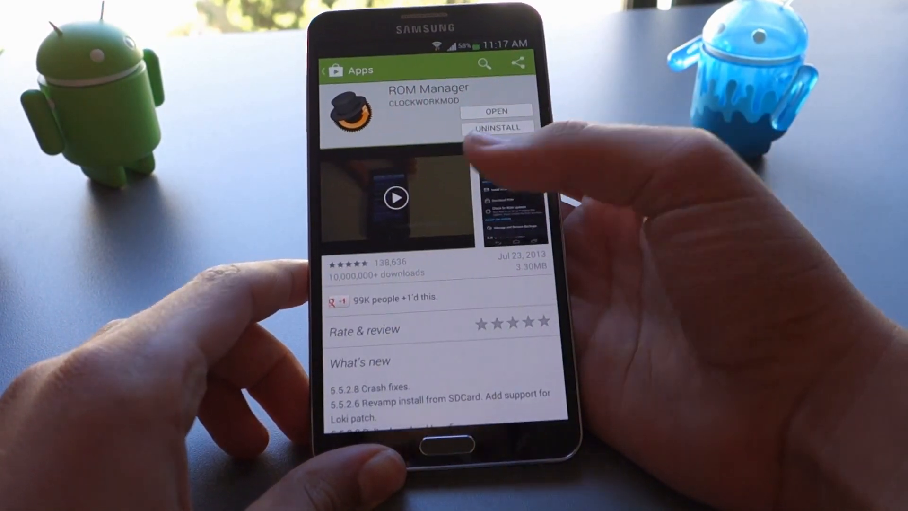
Launch ROM Manager Premium from its Play Store listing via OPEN.
scroll("down", 3)
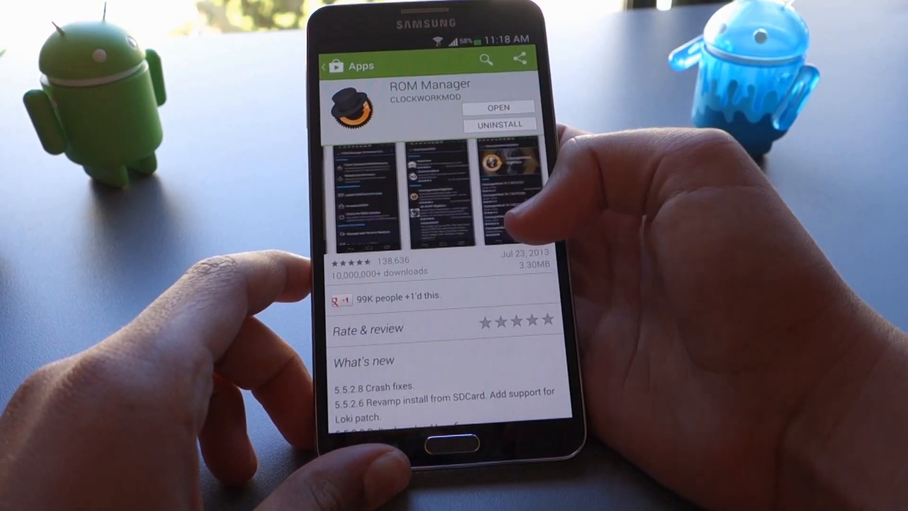
scroll("down", 3)
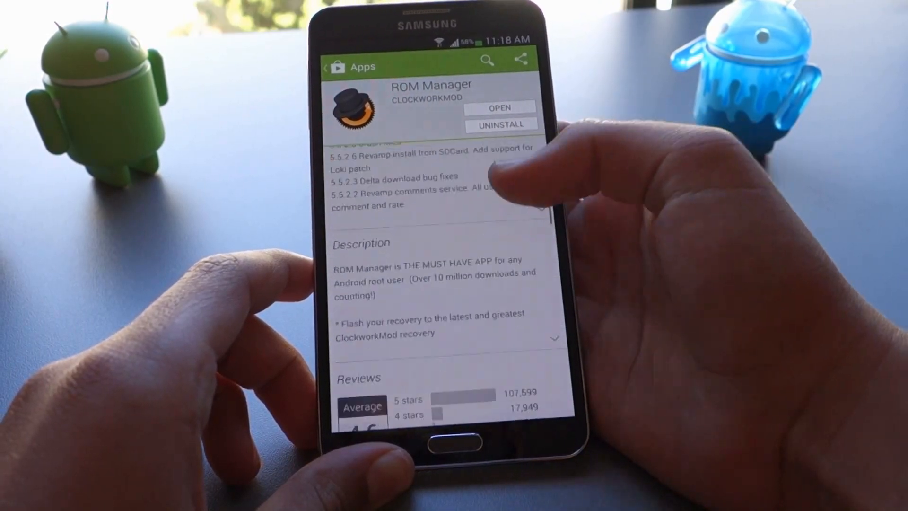
left_click(500, 107)
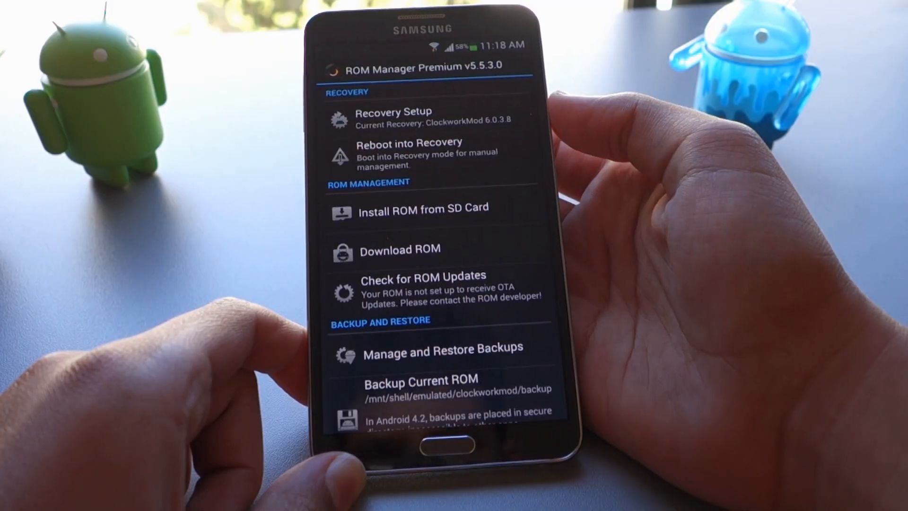
left_click(392, 111)
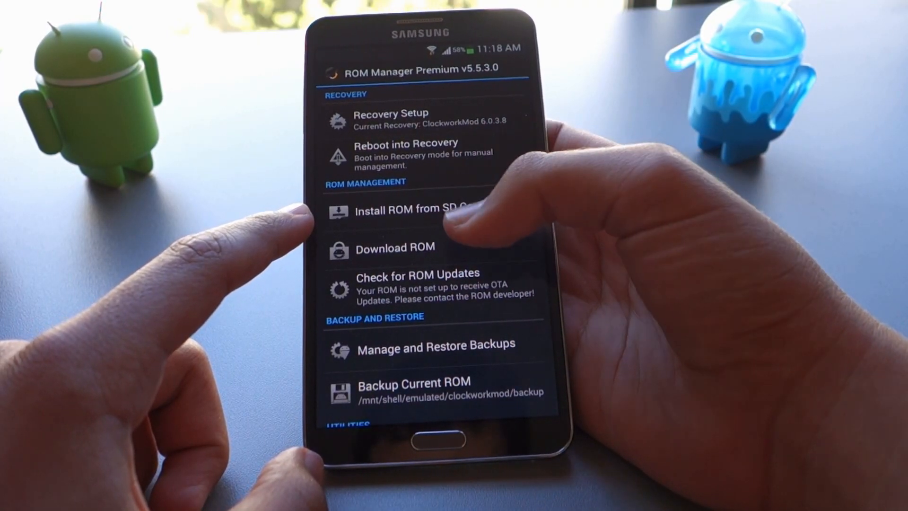
Reboot the phone into ClockworkMod Recovery v6.0.3.8 and confirm with OK.
left_click(407, 144)
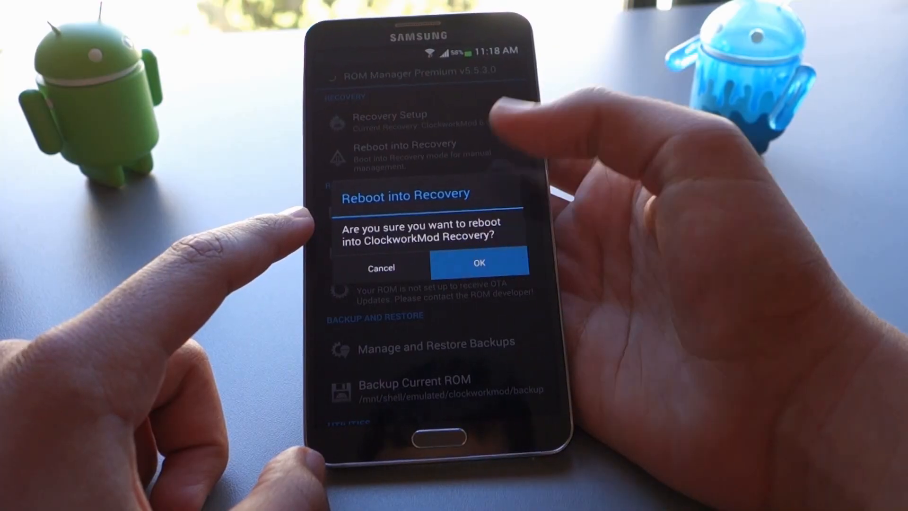
left_click(479, 262)
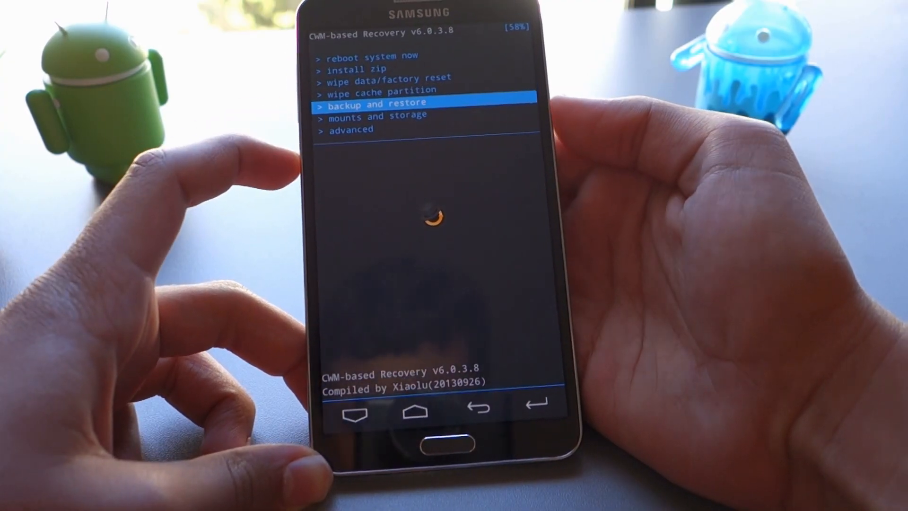
Run Backup from backup and restore, saving to /sdcard/clockworkmod/backup.
left_click(373, 102)
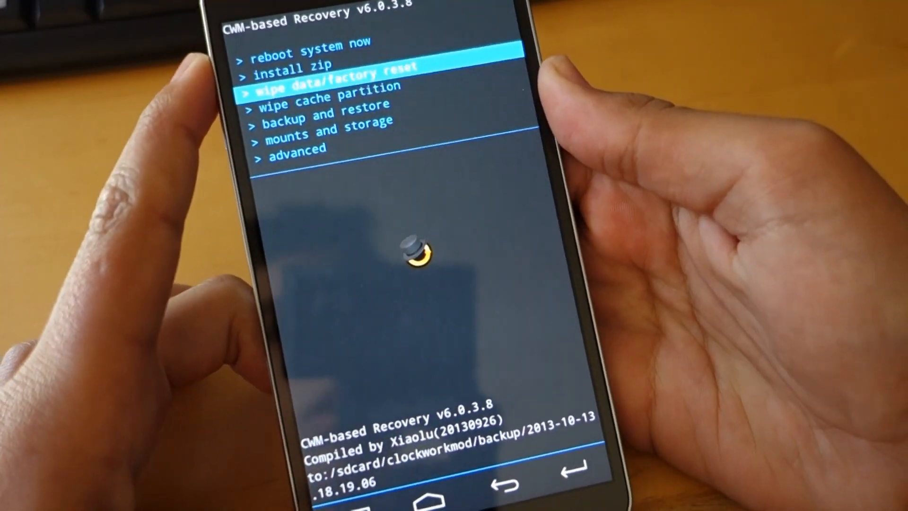
Run wipe data/factory reset, wiping both data and cache partitions.
left_click(321, 86)
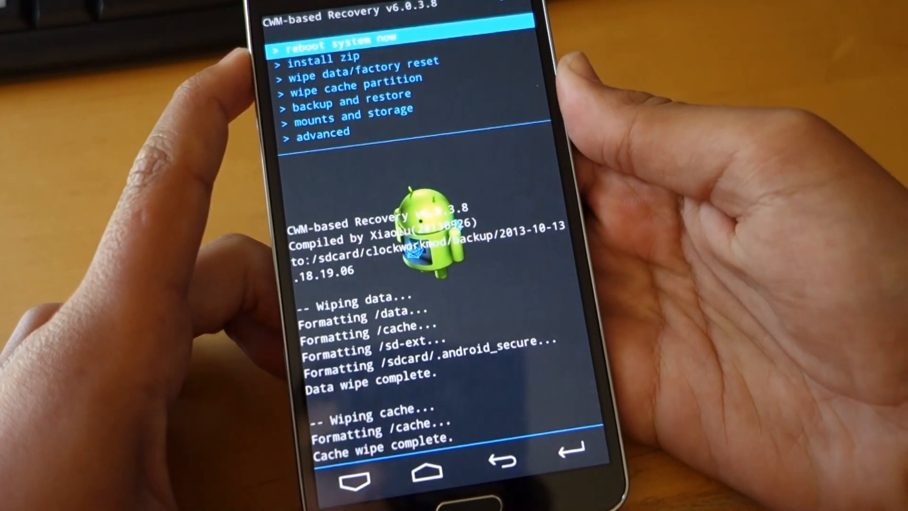
Wipe the Dalvik cache from the advanced menu and confirm.
left_click(323, 132)
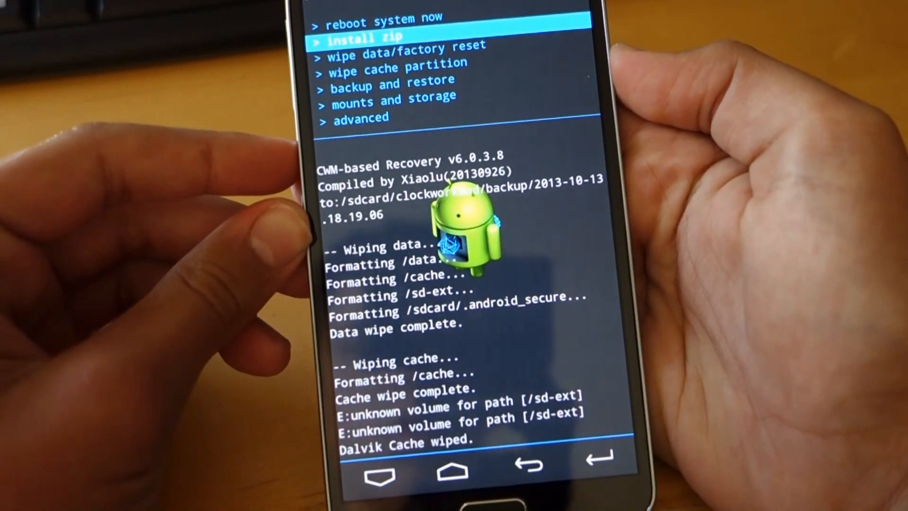
Choose lidroid-official-n900-v1.0-1.zip from /sdcard/Download, reaching Confirm install.
left_click(363, 38)
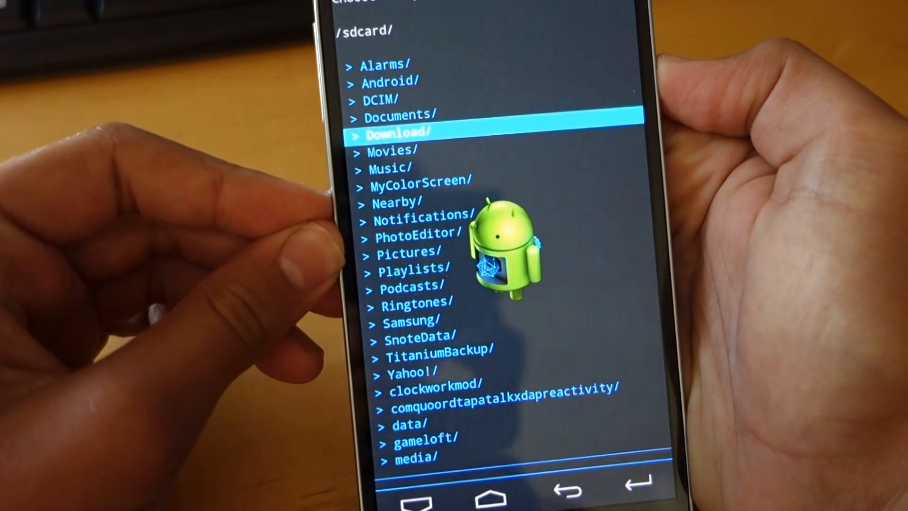
left_click(396, 130)
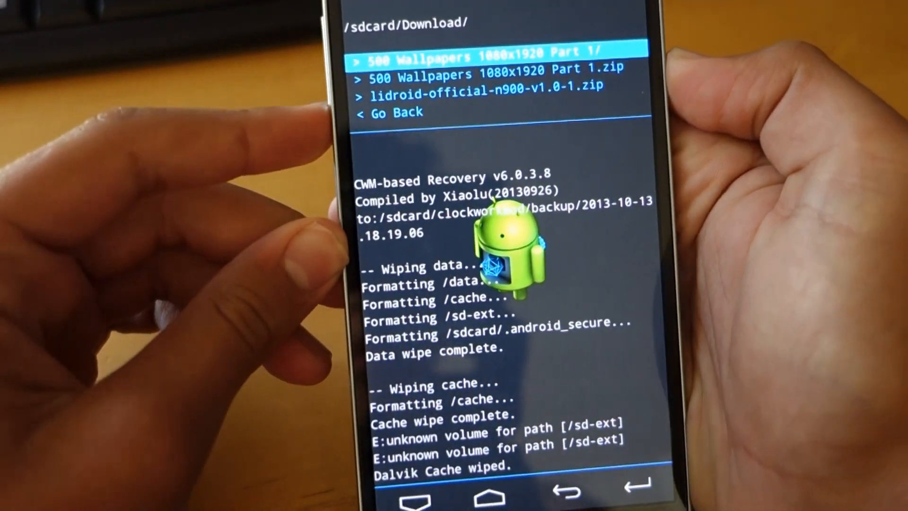
key("down")
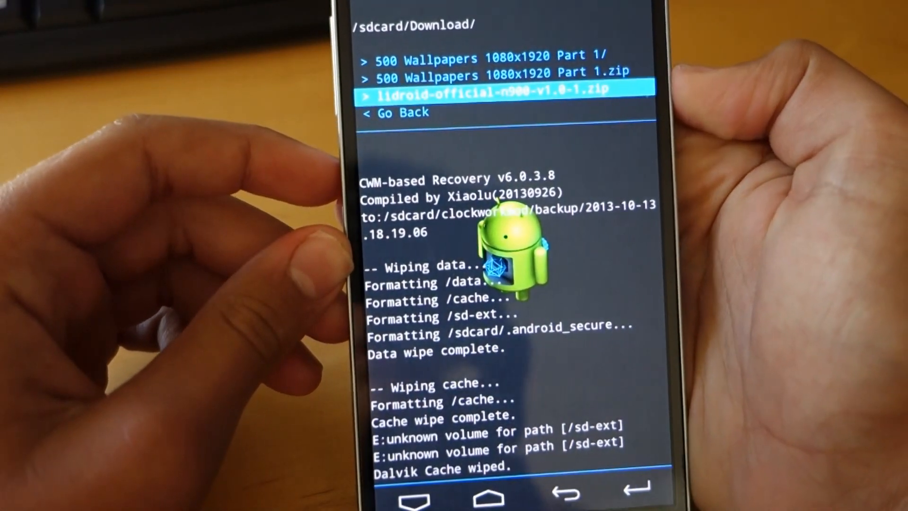
left_click(489, 90)
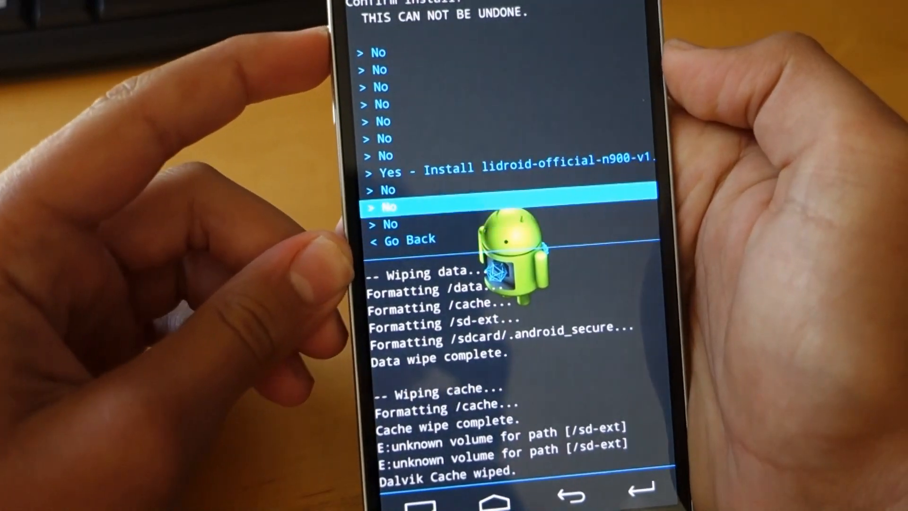